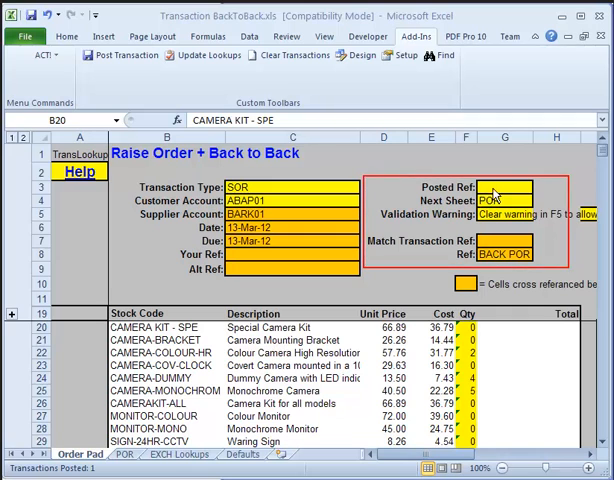
# - Check the Next Sheet reference and review the add-in's header chain posting settings
pyautogui.click(504, 213)
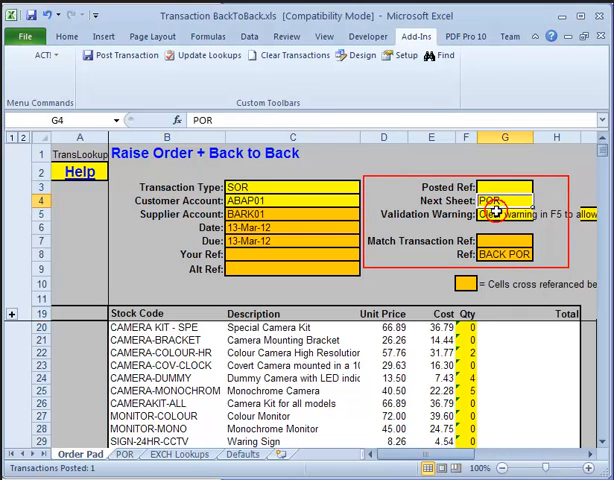
pyautogui.click(401, 55)
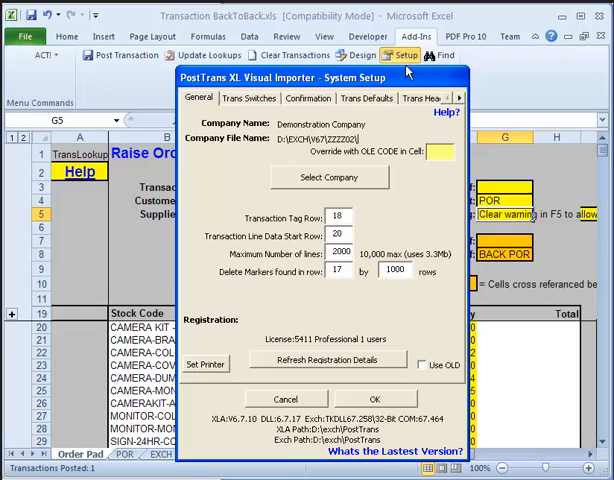
pyautogui.click(459, 98)
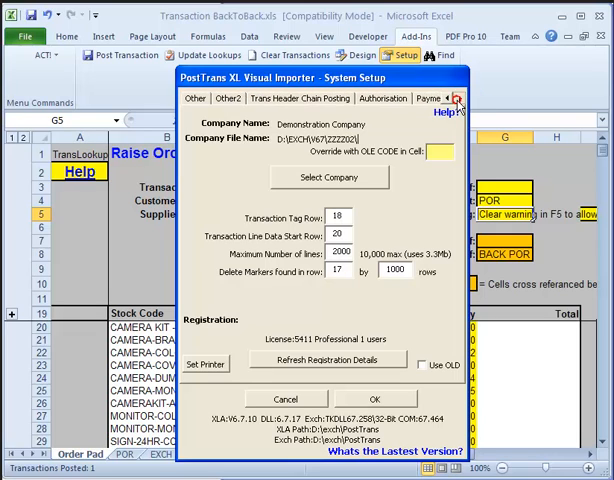
pyautogui.click(268, 97)
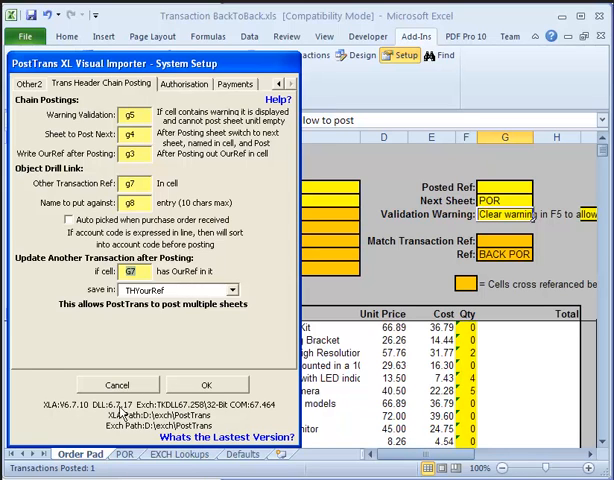
pyautogui.click(207, 385)
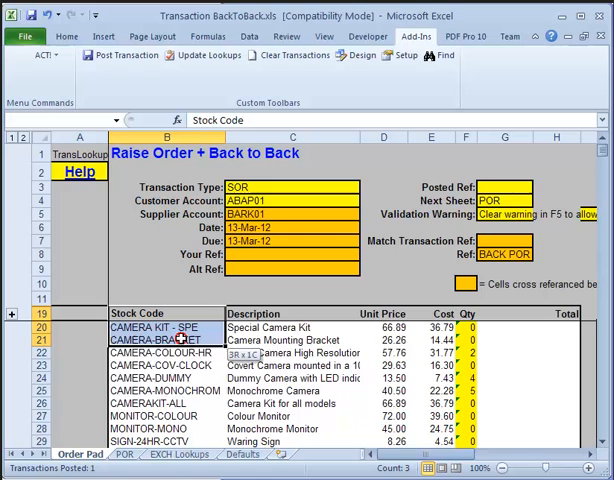
# - Inspect the cost formula and cross-references between the Order Pad and POR sheets
pyautogui.click(431, 365)
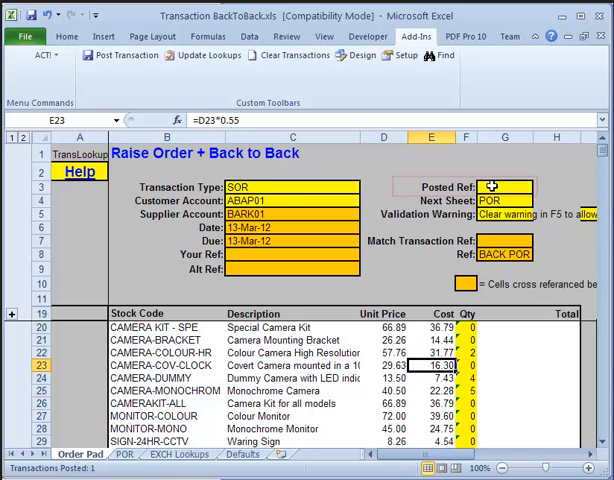
pyautogui.click(510, 187)
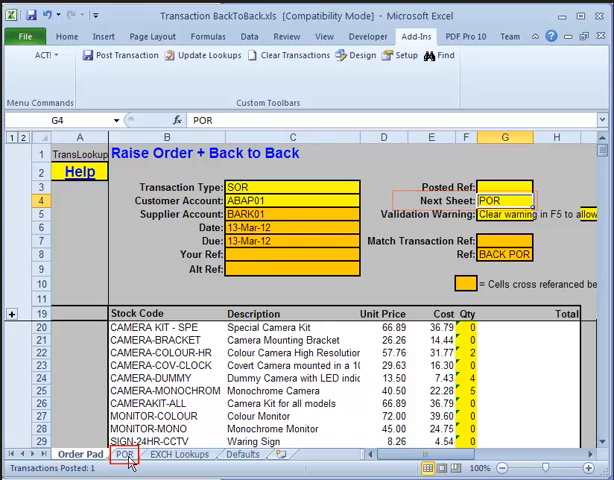
pyautogui.click(124, 454)
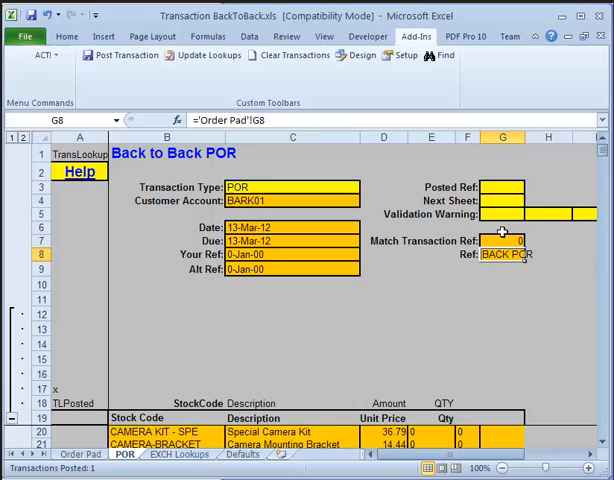
pyautogui.click(503, 187)
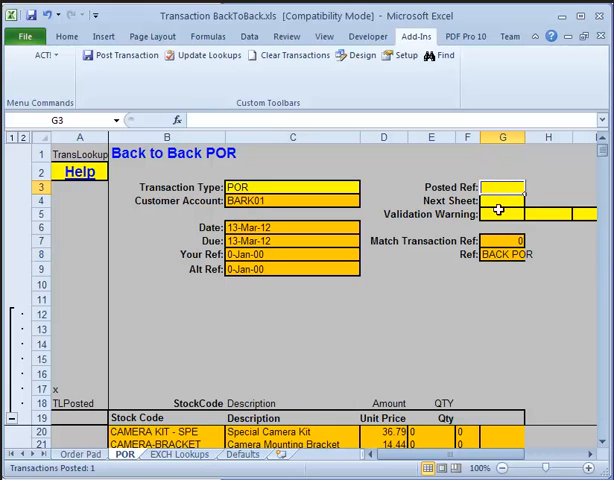
pyautogui.click(502, 240)
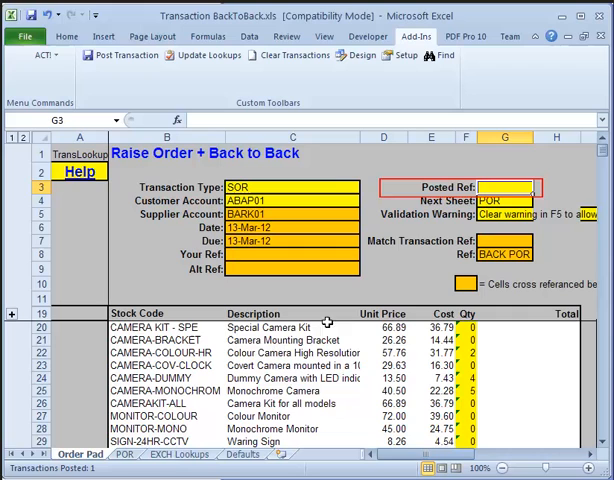
pyautogui.click(124, 454)
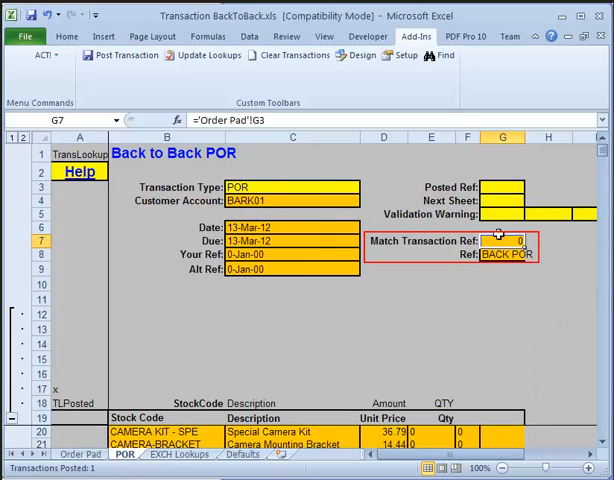
pyautogui.click(503, 253)
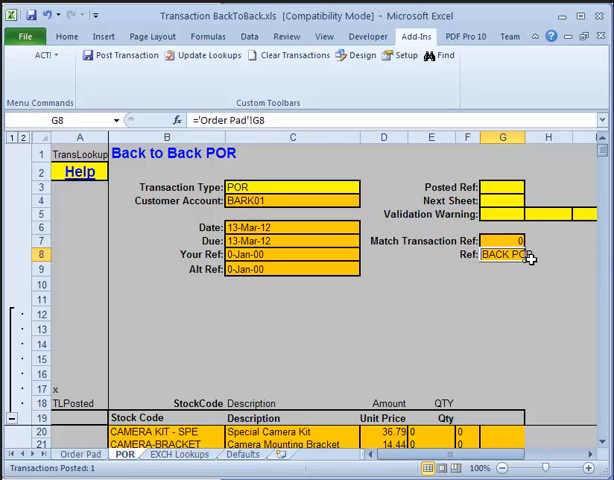
pyautogui.moveTo(281, 338)
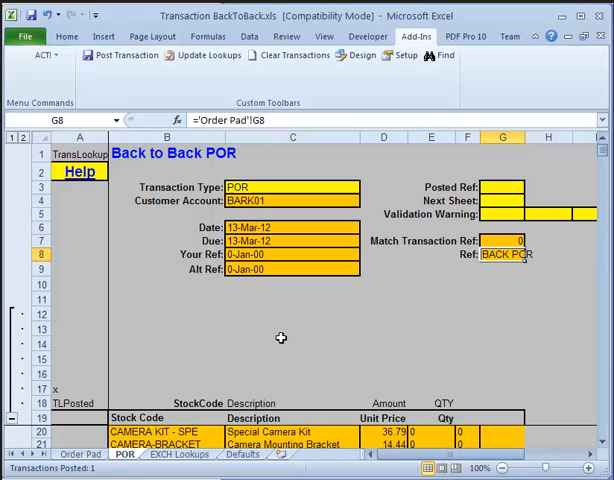
pyautogui.moveTo(193, 420)
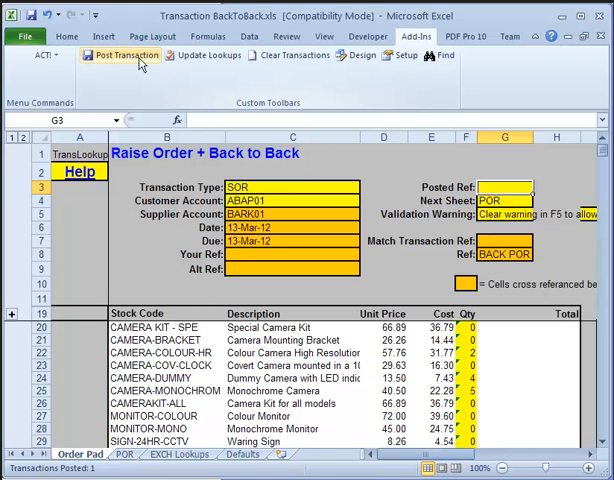
# - Attempt posting, dismiss the validation warning, and review the stock codes linked on POR
pyautogui.click(119, 55)
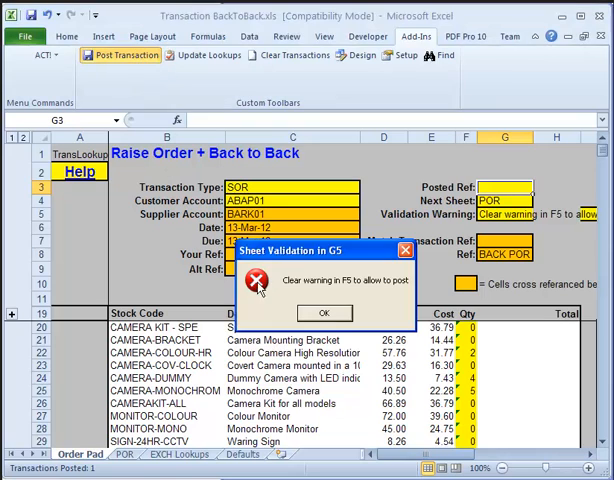
pyautogui.click(325, 313)
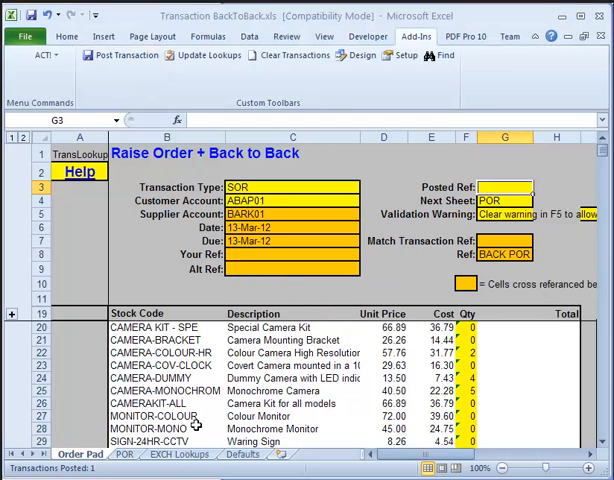
pyautogui.click(150, 327)
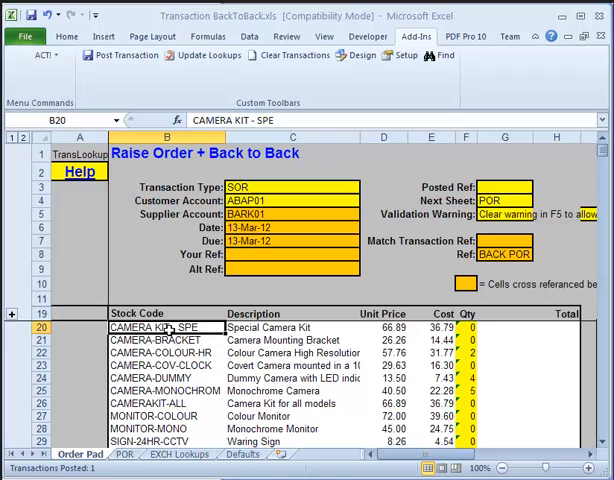
pyautogui.click(160, 404)
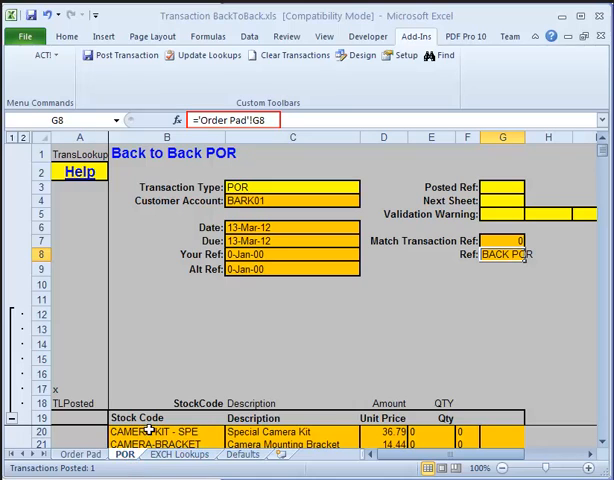
pyautogui.click(150, 431)
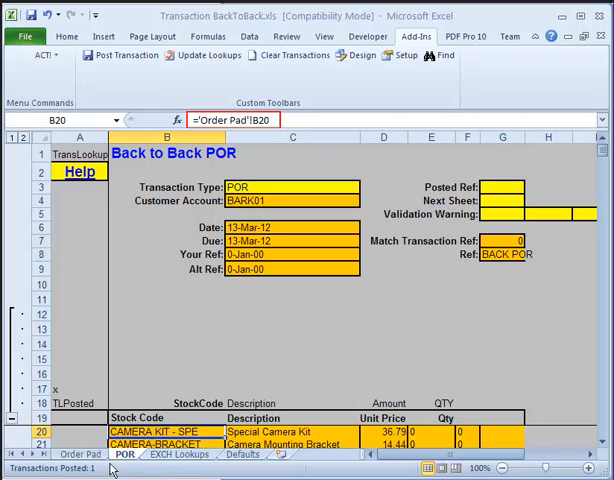
pyautogui.scroll(-3)
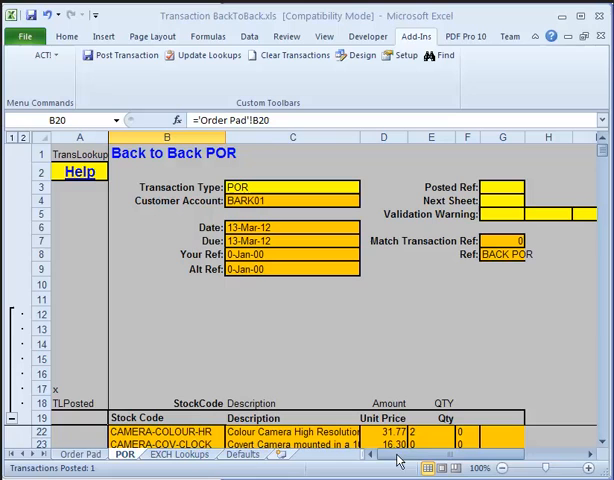
pyautogui.click(11, 313)
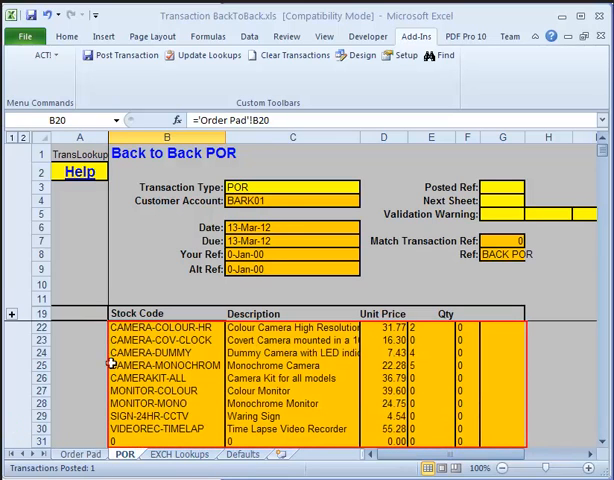
pyautogui.click(165, 354)
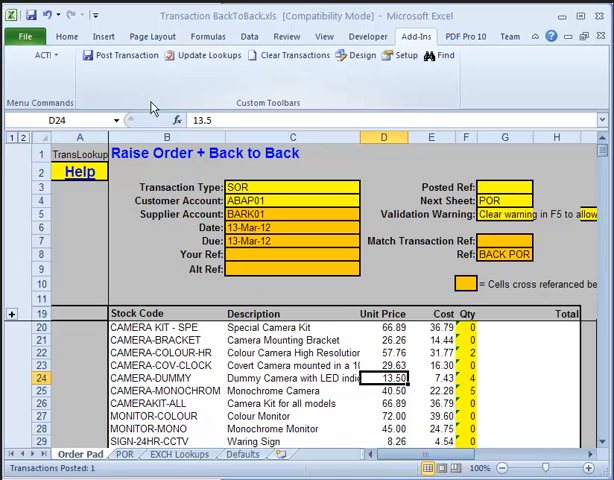
pyautogui.moveTo(120, 55)
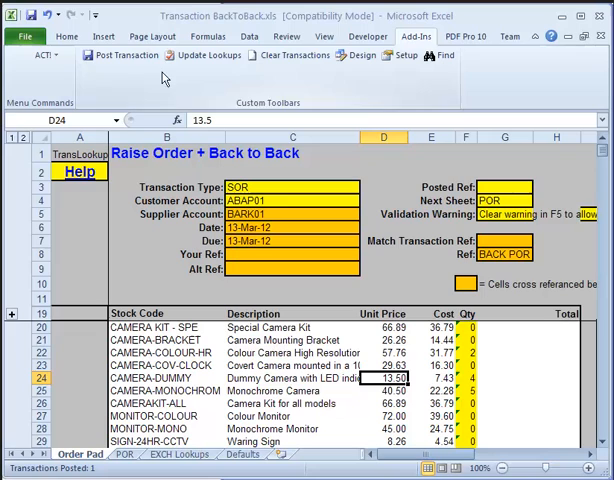
# - Check the quantity 5 line, clear the warning, and start posting the sales order
pyautogui.click(470, 341)
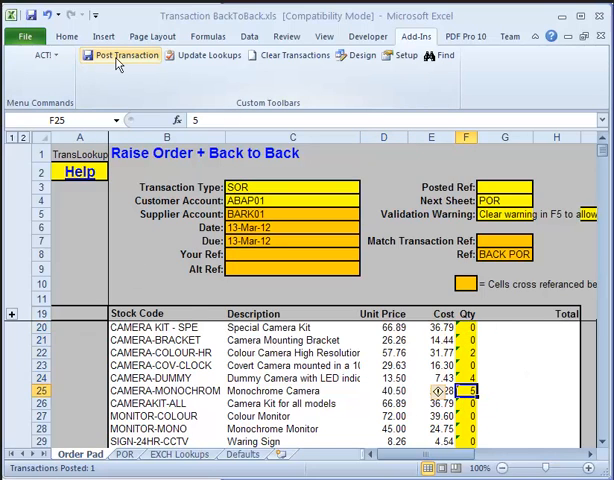
pyautogui.moveTo(121, 55)
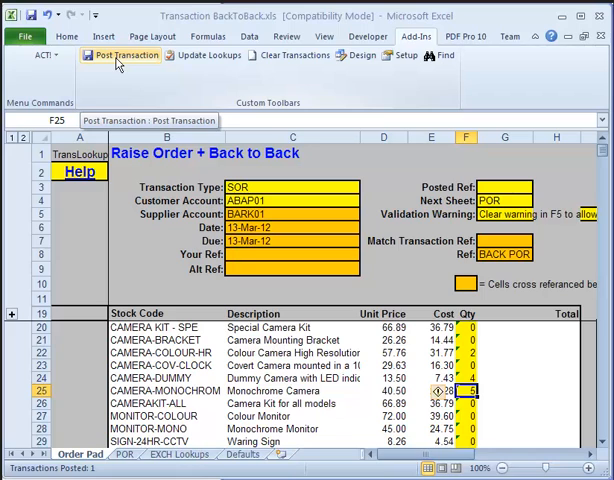
pyautogui.click(120, 55)
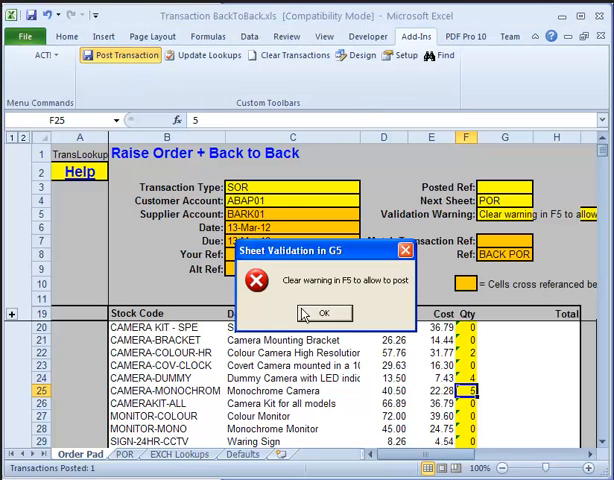
pyautogui.moveTo(339, 297)
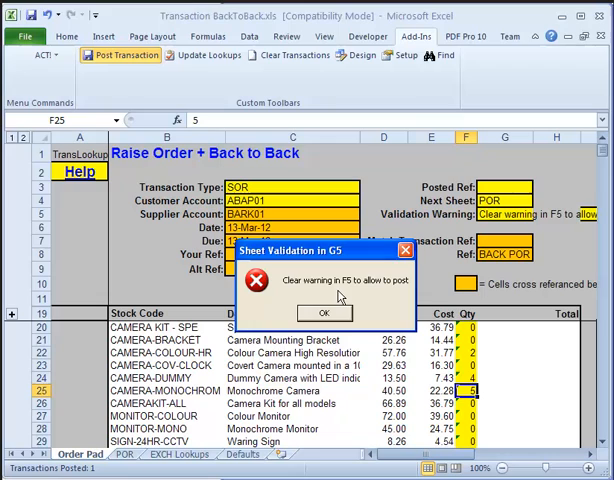
pyautogui.click(324, 313)
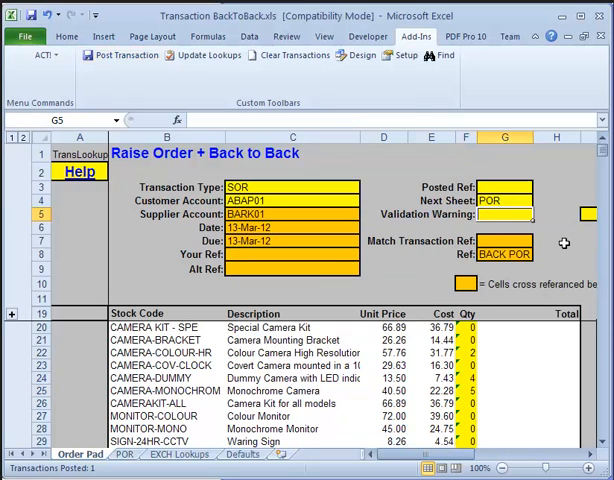
pyautogui.click(120, 55)
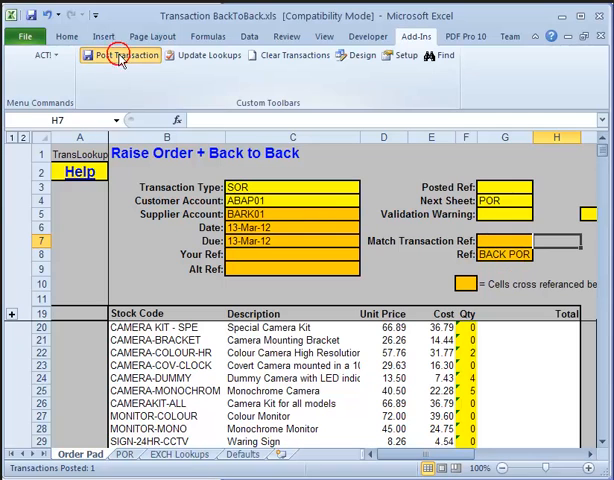
pyautogui.click(123, 55)
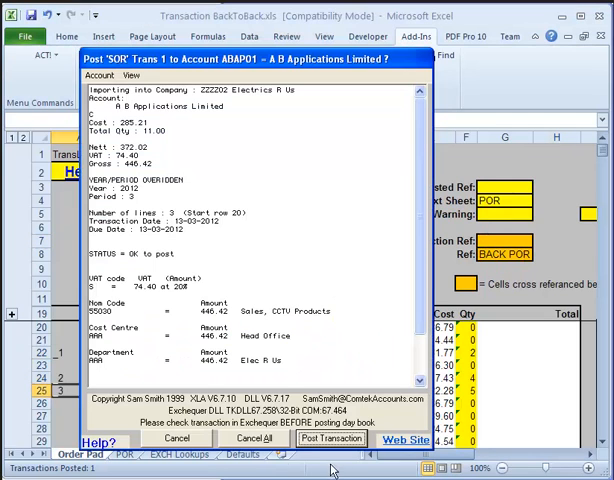
# - Post sales order SOR001998 and back-to-back purchase order POR000579, acknowledging each confirmation
pyautogui.click(330, 439)
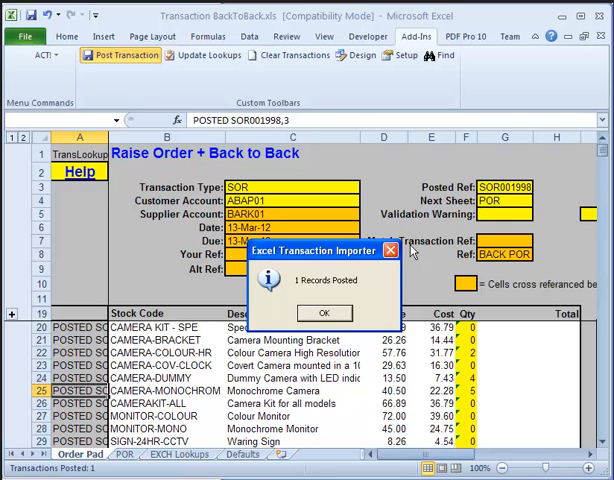
pyautogui.click(324, 313)
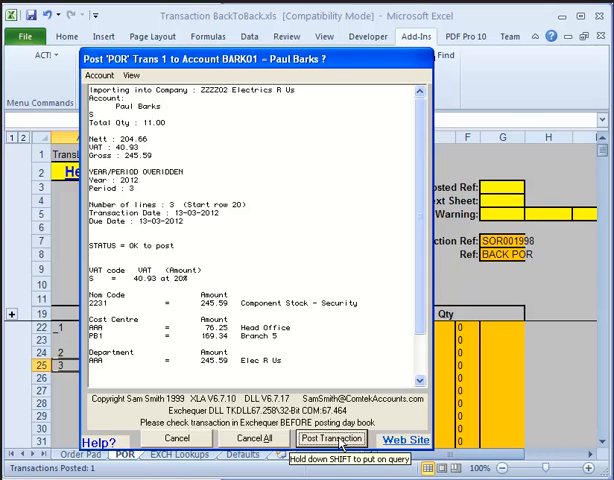
pyautogui.click(331, 438)
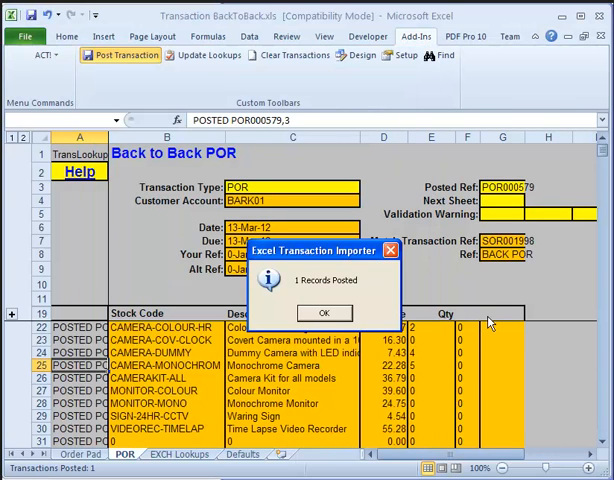
pyautogui.moveTo(490, 255)
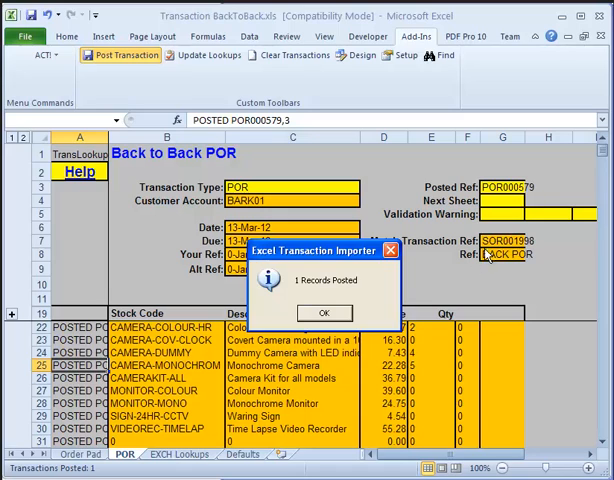
pyautogui.moveTo(510, 263)
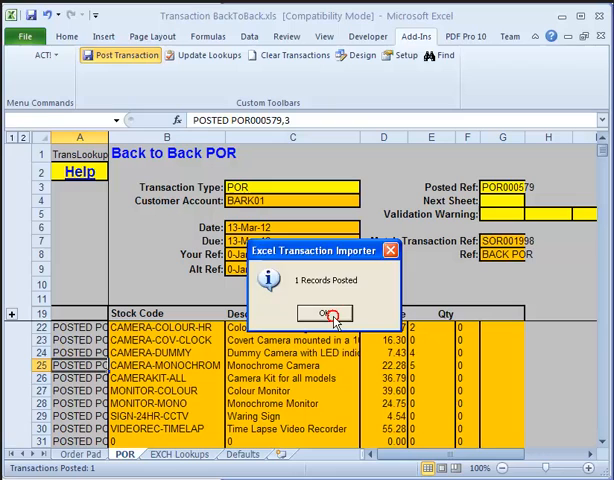
pyautogui.click(329, 313)
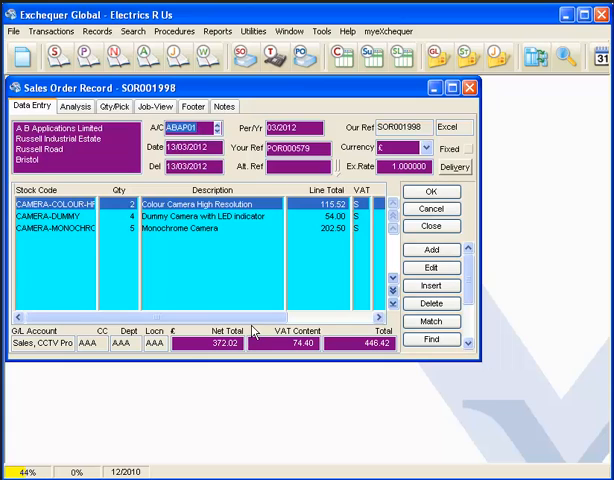
pyautogui.moveTo(445, 178)
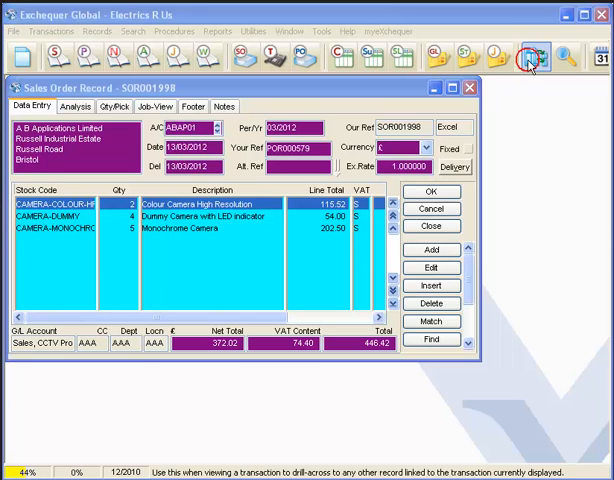
# - Drill into SOR001998's linked records to confirm POR000579, then close the order
pyautogui.click(532, 57)
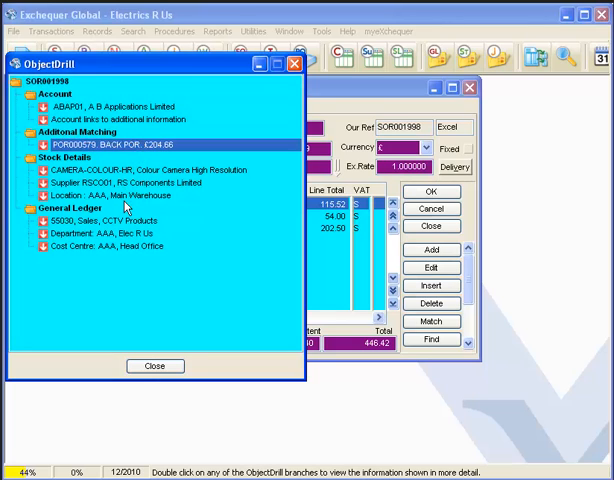
pyautogui.click(155, 365)
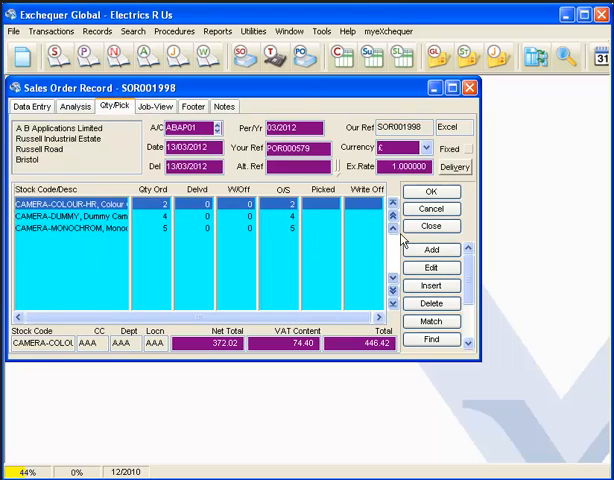
pyautogui.click(431, 226)
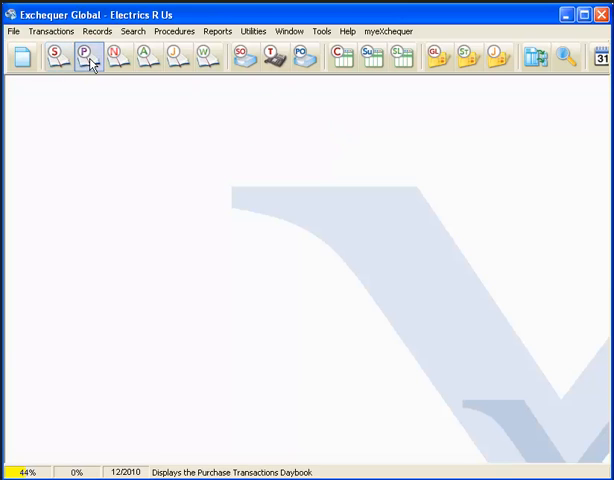
# - Deliver POR000579 as PDN000634 from the Purchase daybook and bring up the Sales daybook
pyautogui.click(82, 57)
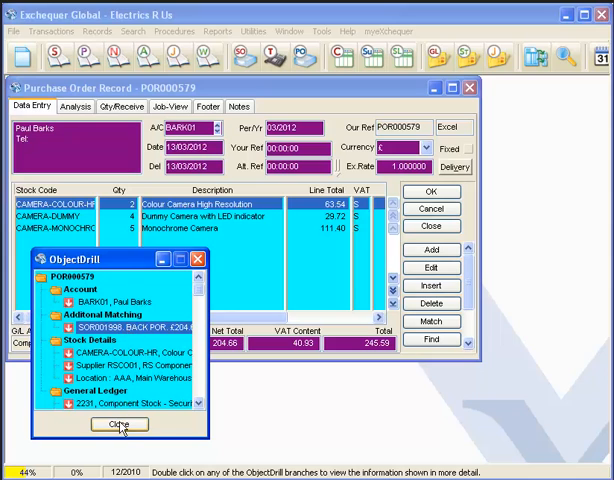
pyautogui.click(118, 423)
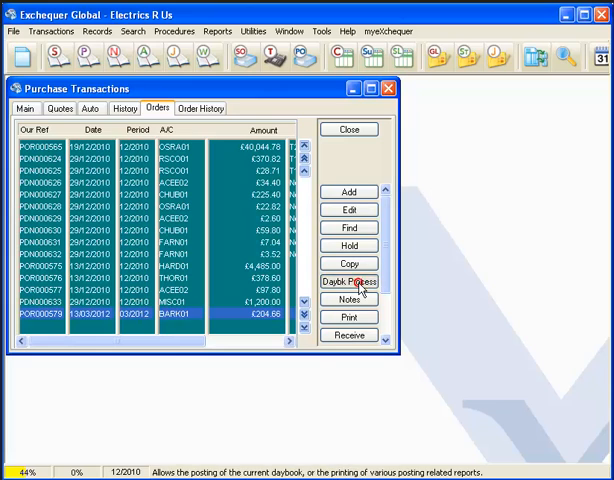
pyautogui.click(349, 281)
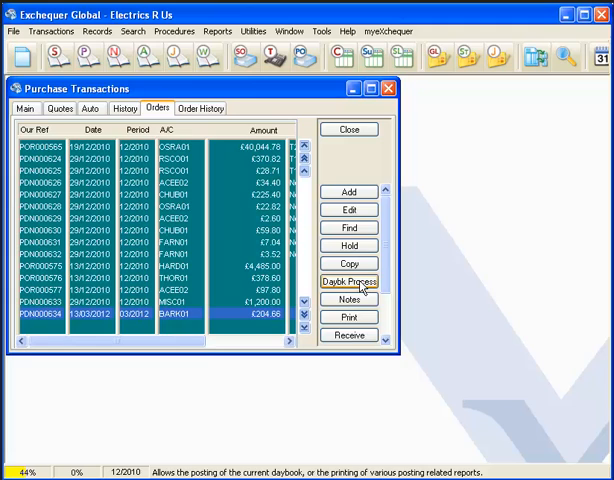
pyautogui.click(348, 277)
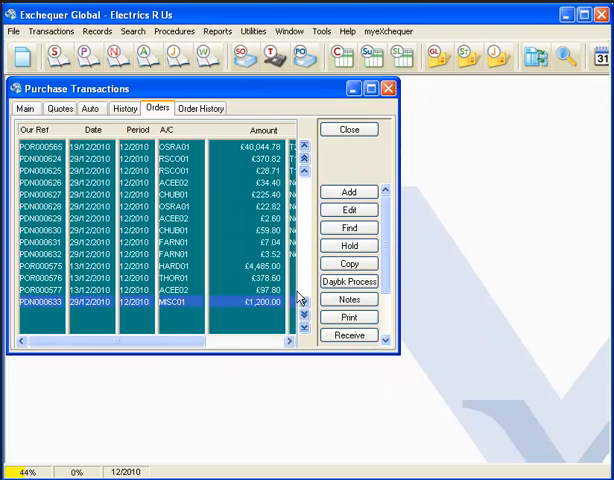
pyautogui.click(349, 129)
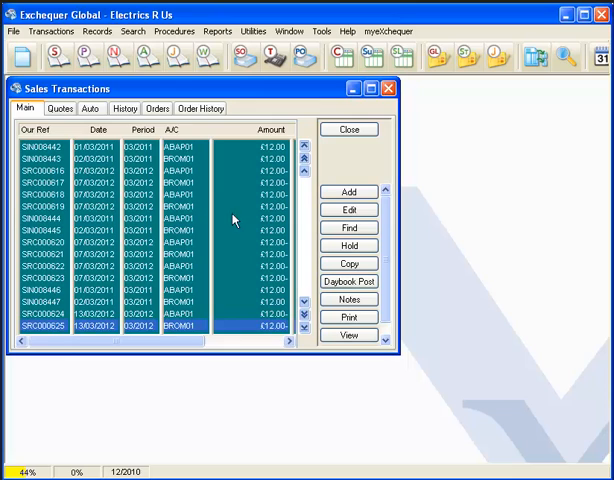
# - Open SOR001998 to check its fully picked lines and the POR000579 Your Ref
pyautogui.click(156, 108)
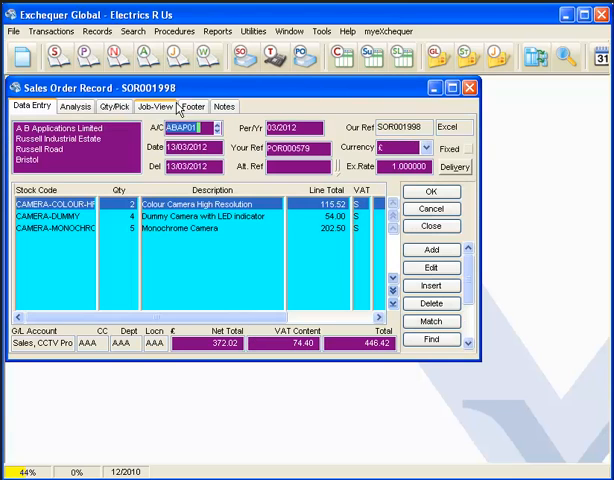
pyautogui.click(113, 106)
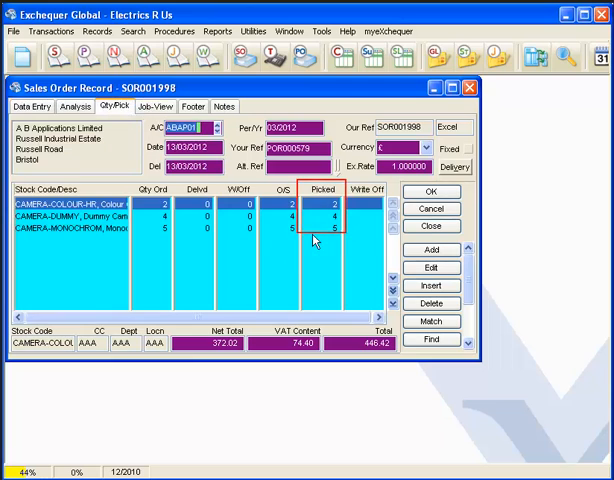
pyautogui.click(330, 233)
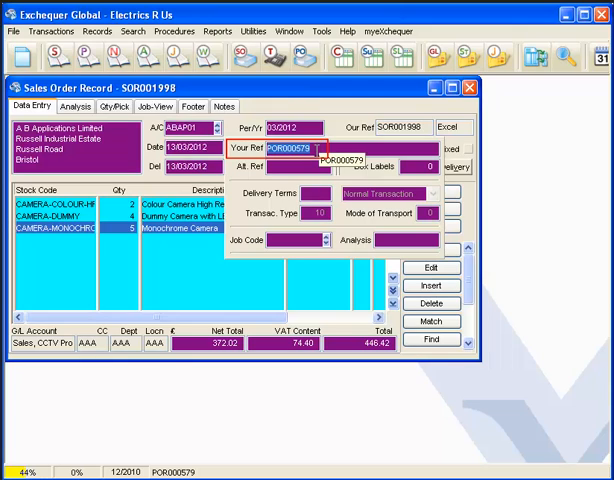
pyautogui.moveTo(353, 407)
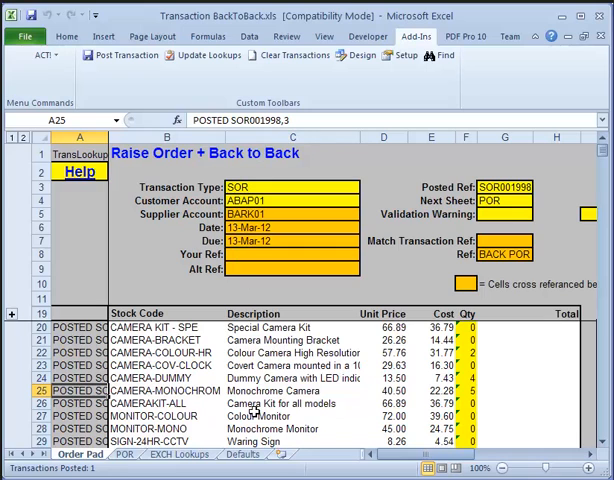
pyautogui.click(123, 454)
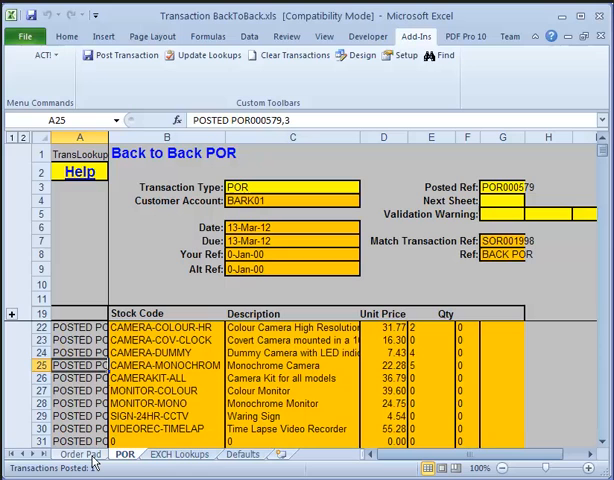
pyautogui.click(80, 454)
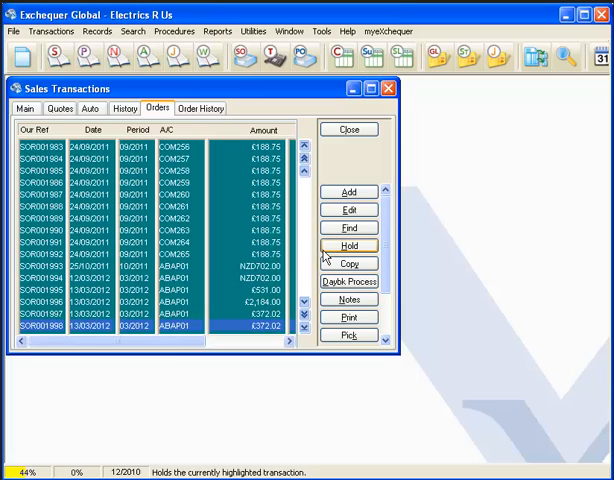
pyautogui.moveTo(417, 341)
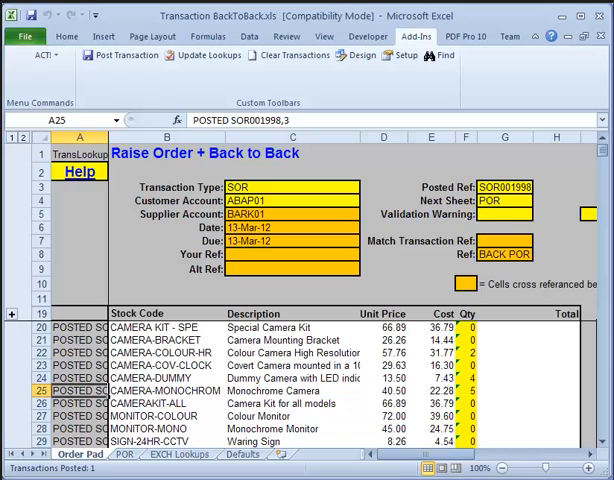
pyautogui.moveTo(249, 37)
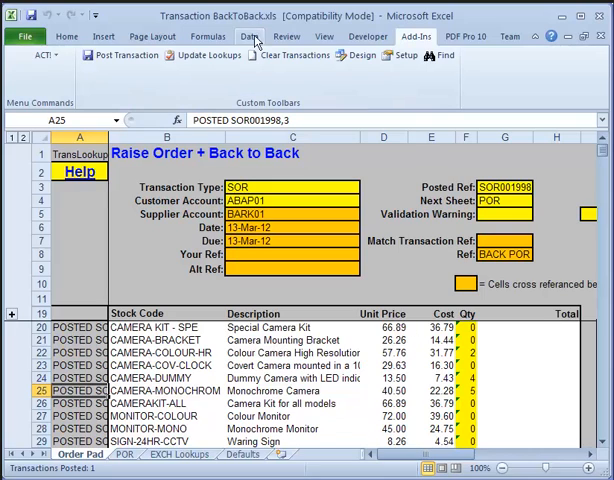